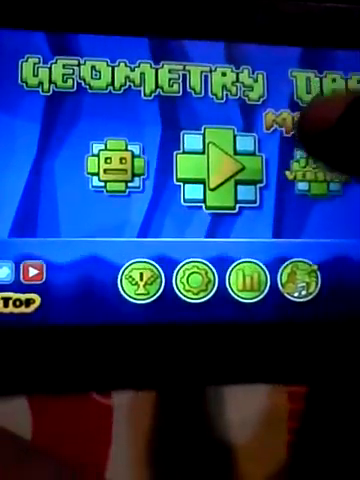
Step: Enter level selection from the main menu, landing on The Seven Seas at 100% normal and practice
{"action": "left_click", "coordinate": [214, 164]}
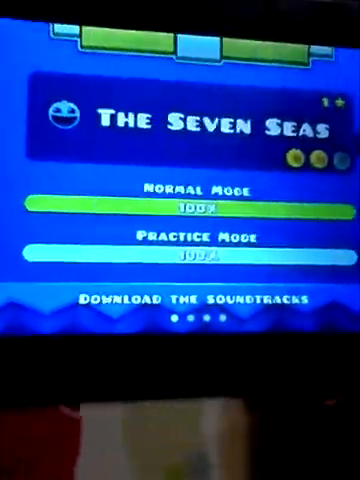